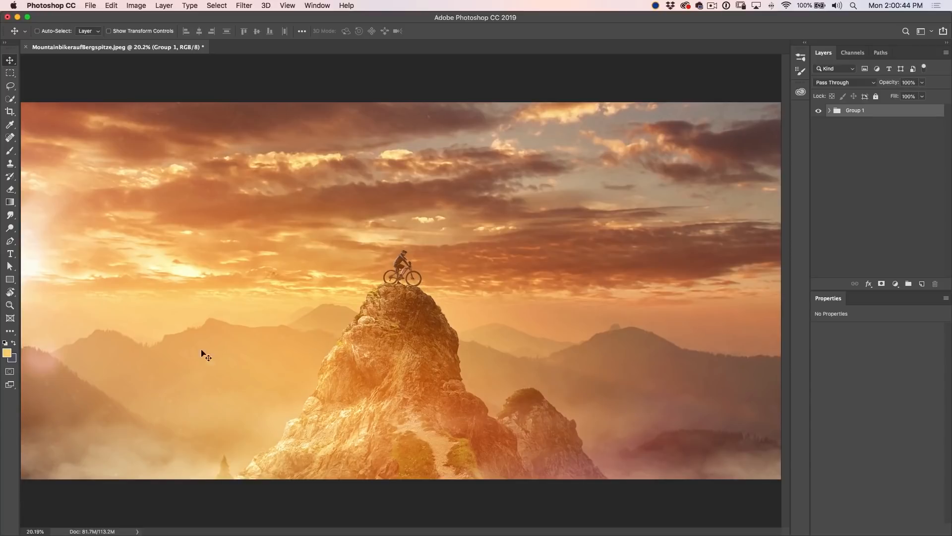
- Start a new type layer over the sky and enter ROCK in white Myriad Pro Bold
left_click(10, 253)
type("ROCK")
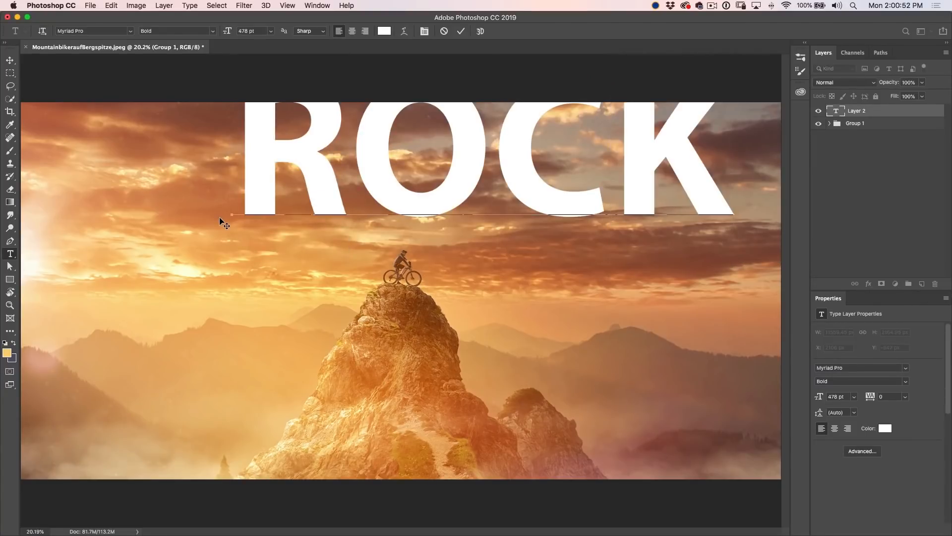
mouse_move(493, 283)
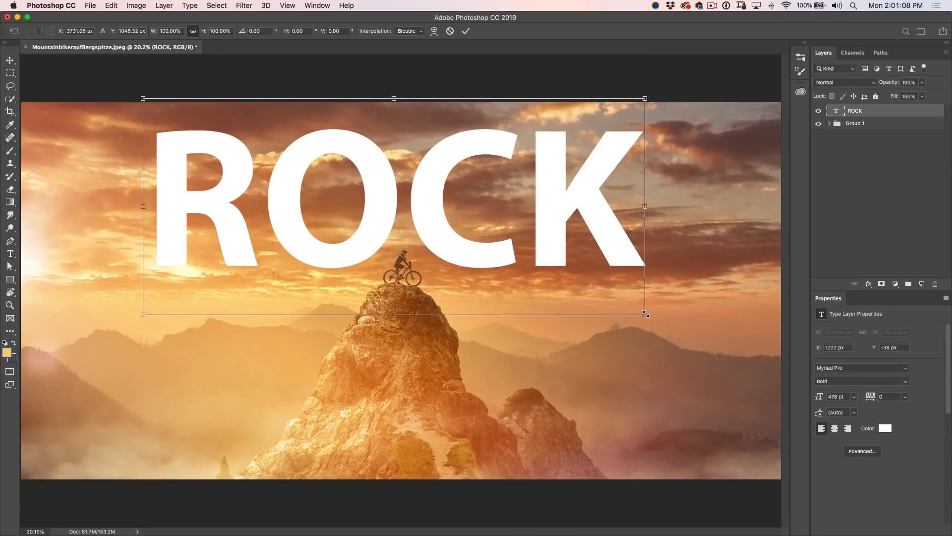
- Scale the ROCK lettering up to span the photo and move it just above the peak
left_click_drag(646, 315, 680, 326)
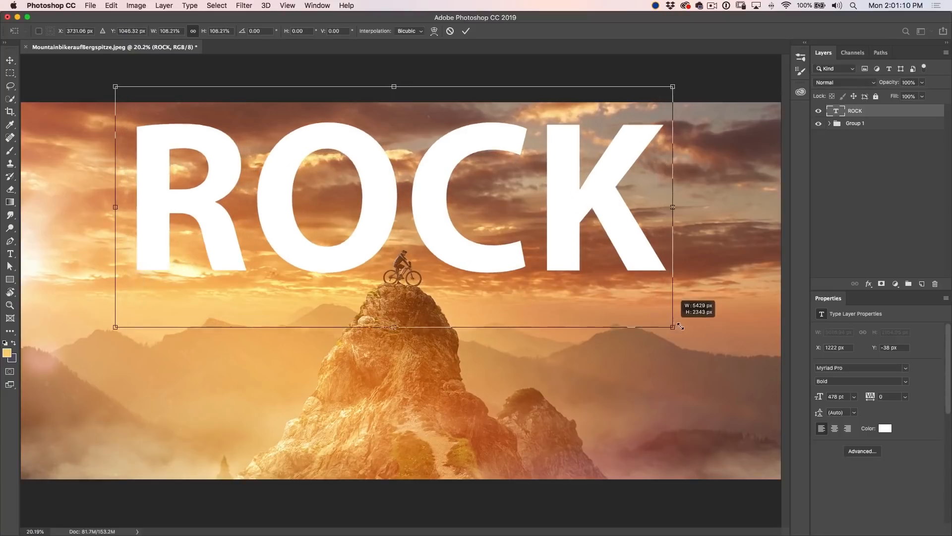
left_click_drag(673, 326, 712, 343)
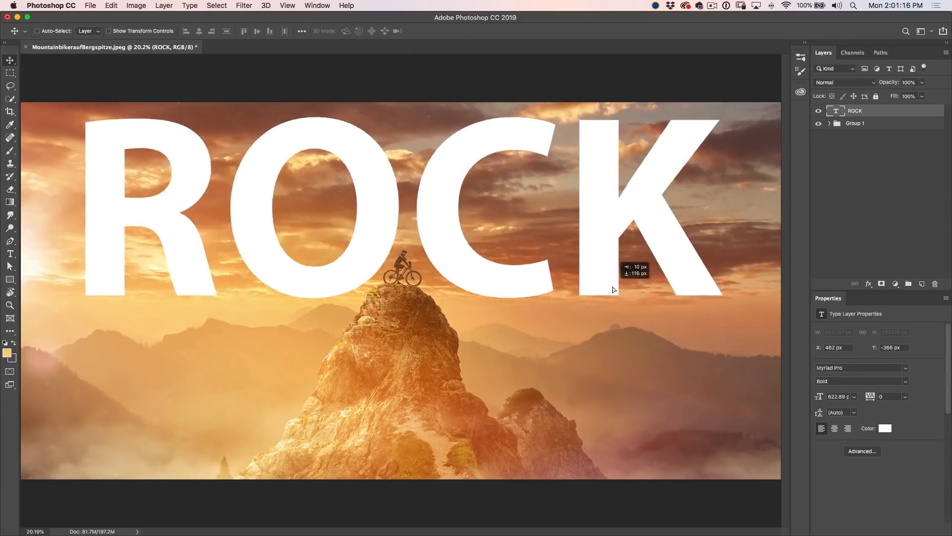
left_click_drag(613, 290, 616, 291)
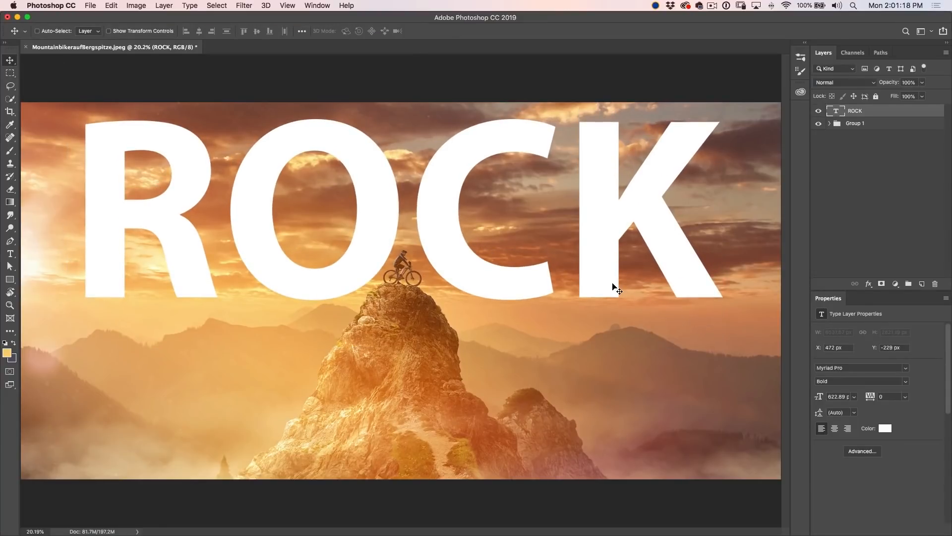
mouse_move(588, 370)
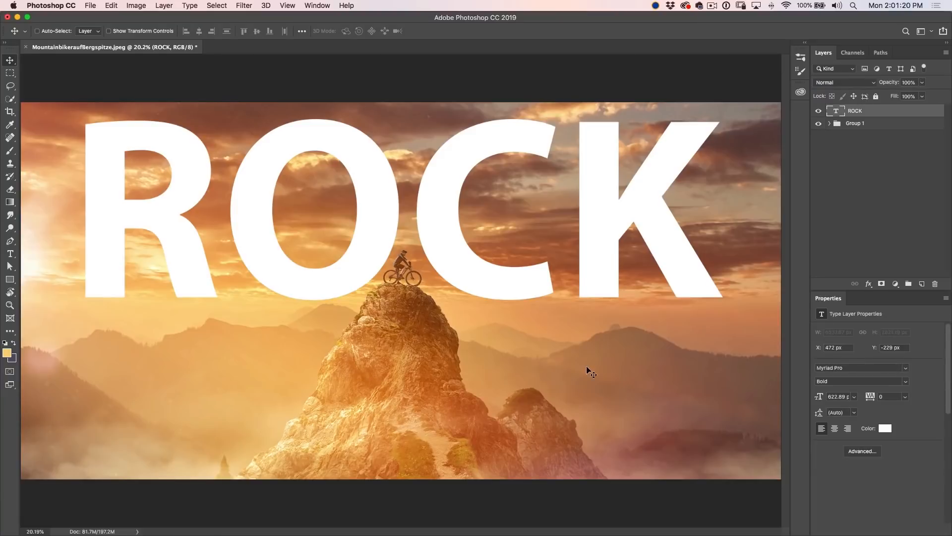
mouse_move(575, 351)
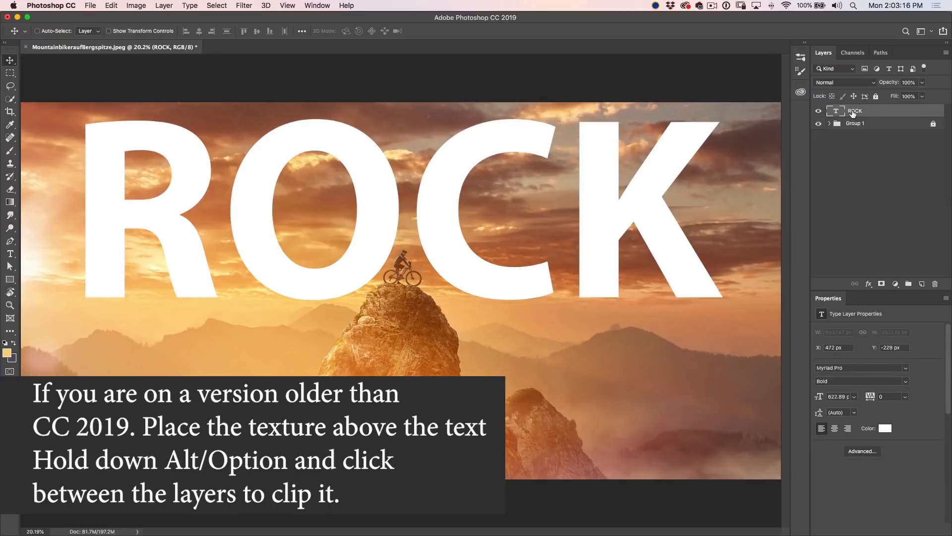
- Convert the ROCK type layer to a frame named ROCK via the layer's context menu
right_click(855, 110)
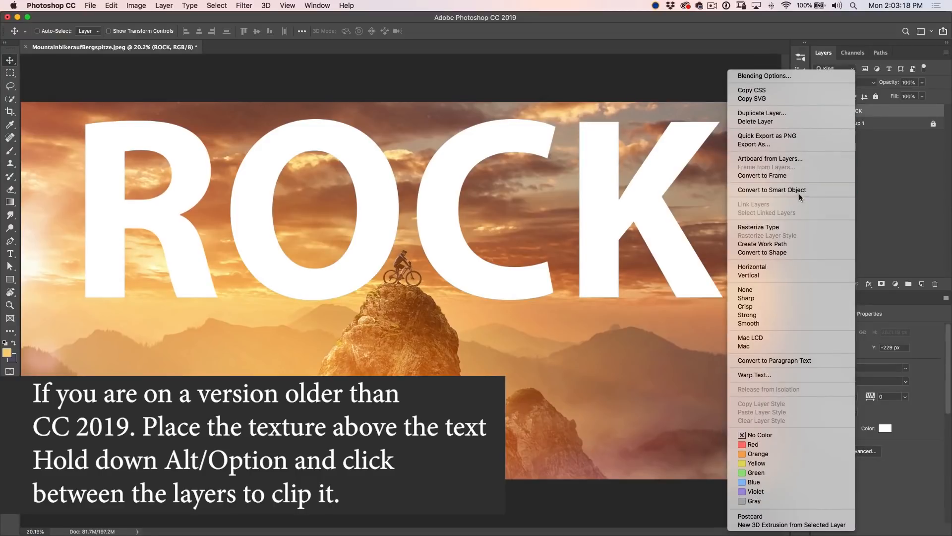
left_click(762, 176)
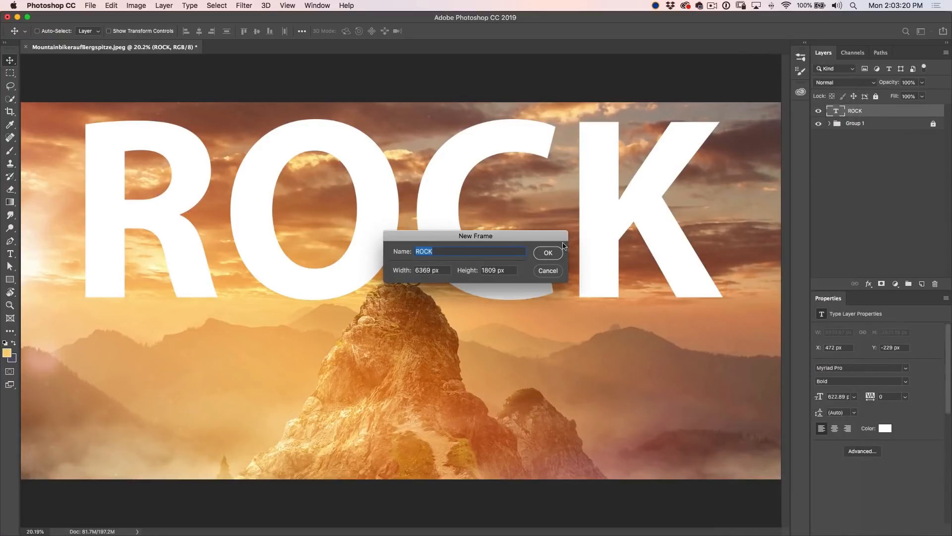
left_click(547, 253)
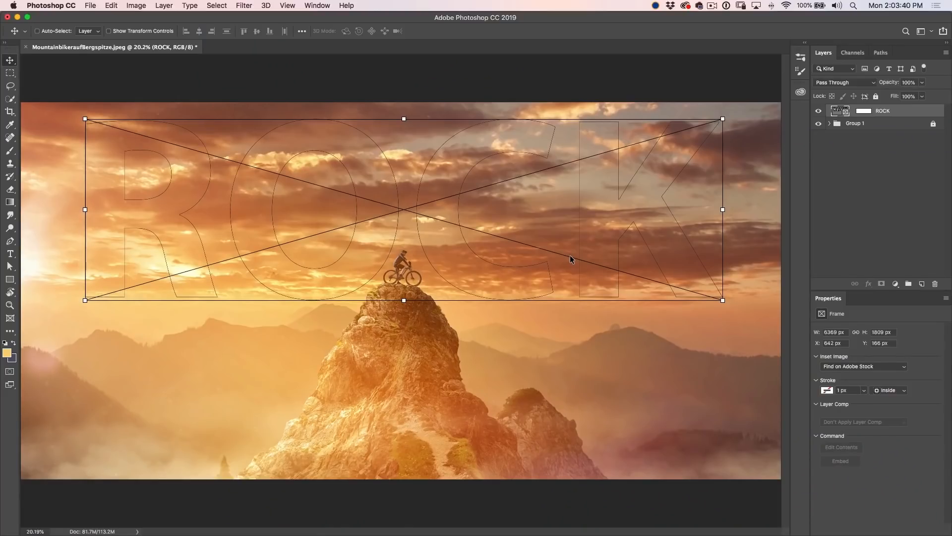
- Place the Rock Texture library graphic into the frame and enlarge it to cover the whole word
left_click(801, 92)
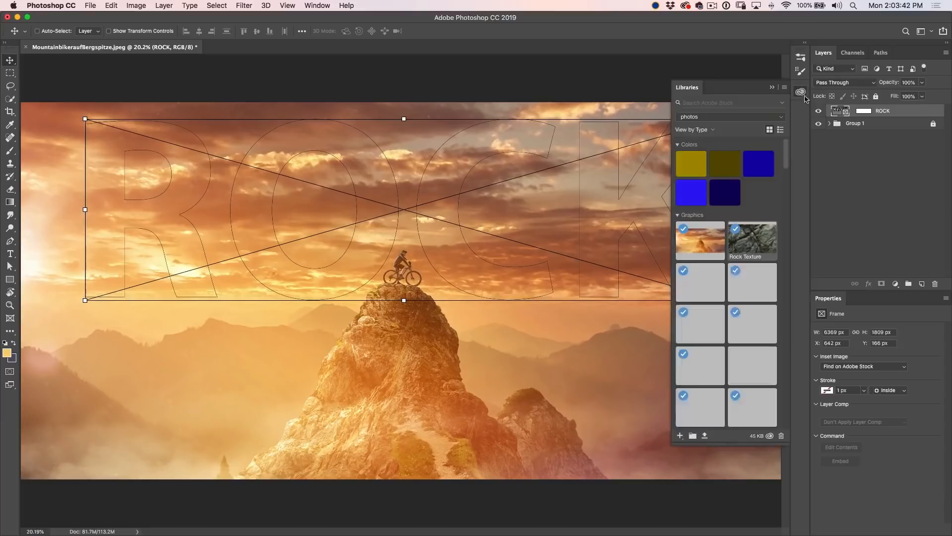
mouse_move(751, 240)
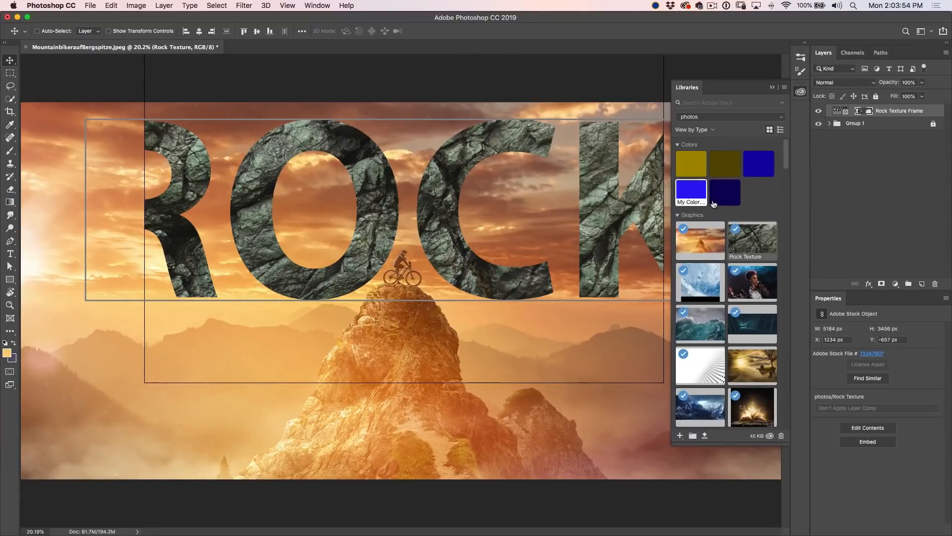
left_click(772, 87)
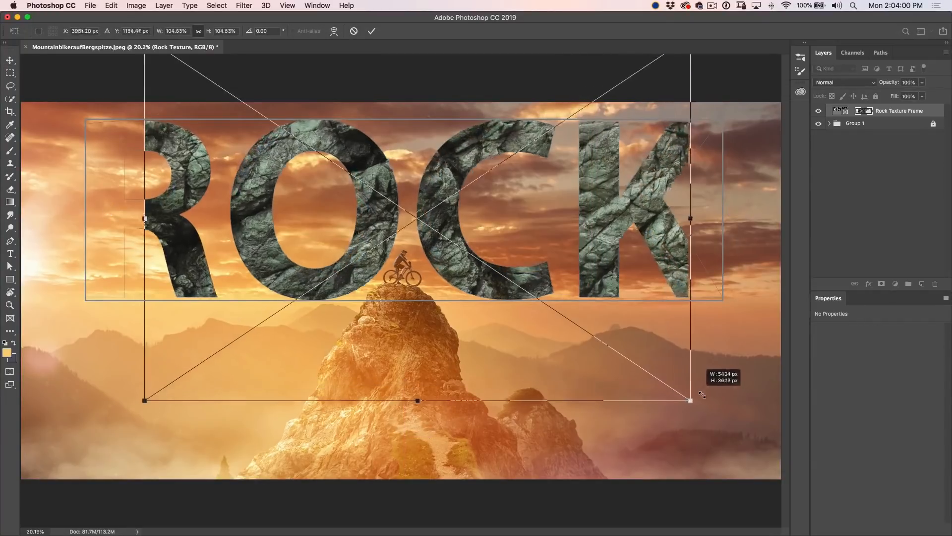
left_click_drag(690, 400, 723, 421)
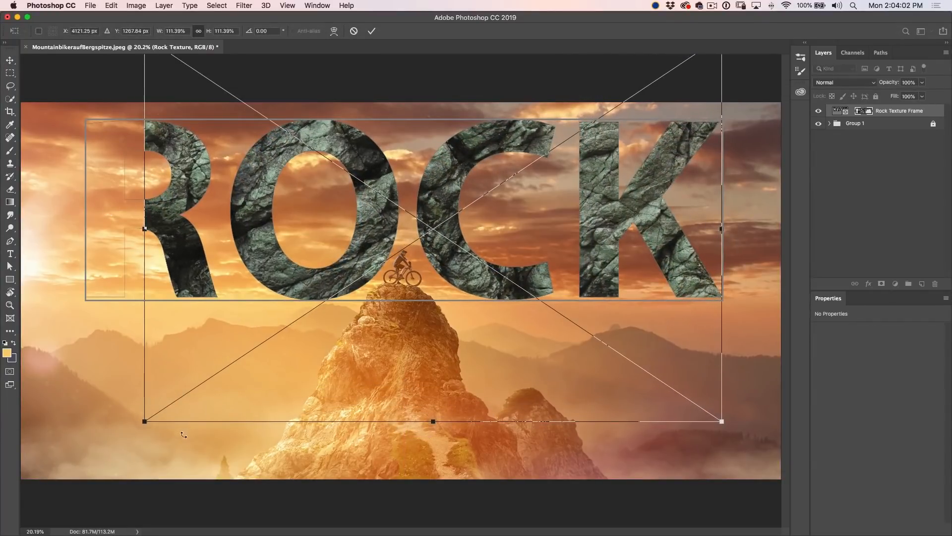
left_click_drag(145, 421, 92, 455)
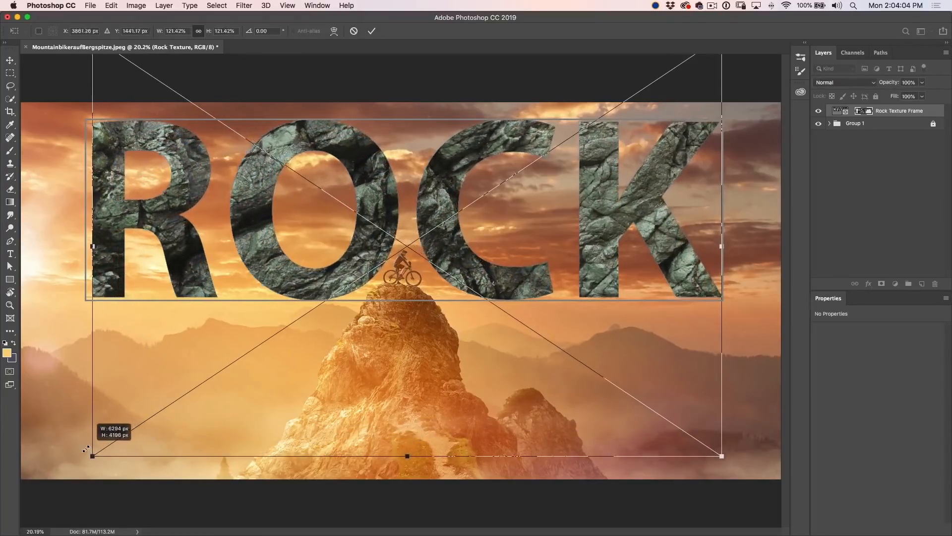
left_click_drag(91, 455, 77, 467)
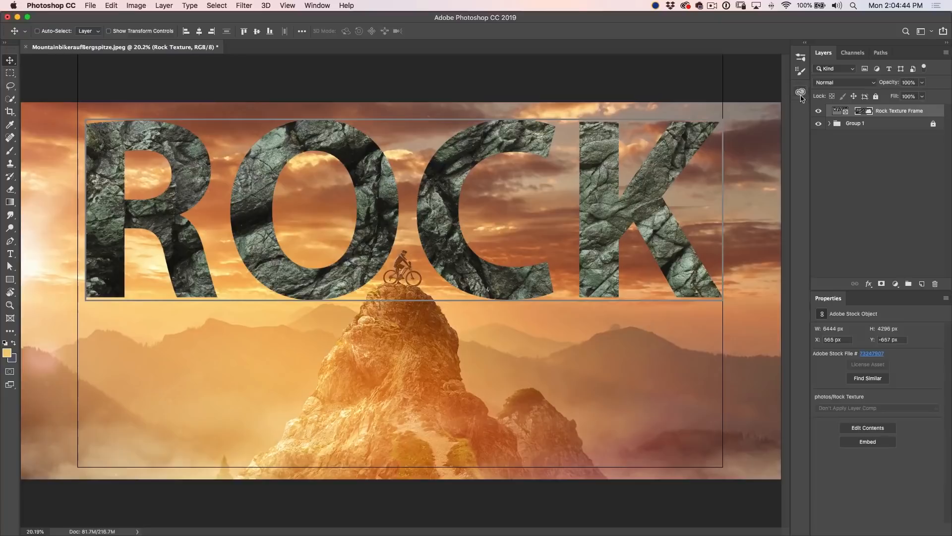
- Open Rock Texture from the library as RockTexture.jpeg and desaturate it to black and white
left_click(801, 91)
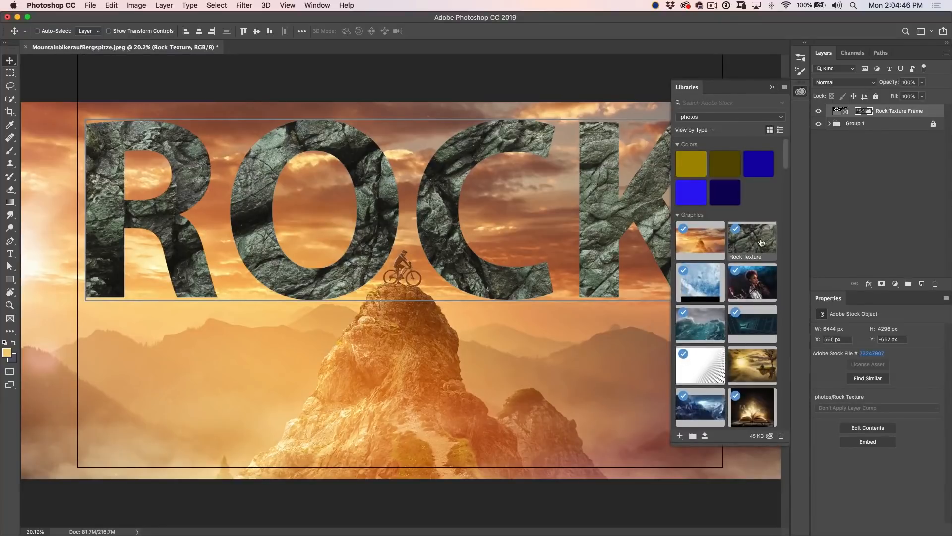
double_click(752, 237)
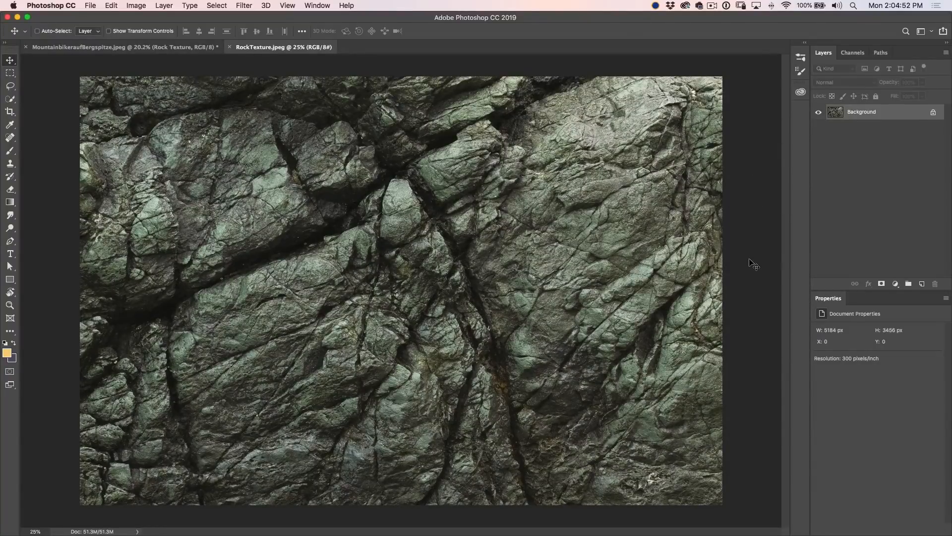
mouse_move(650, 332)
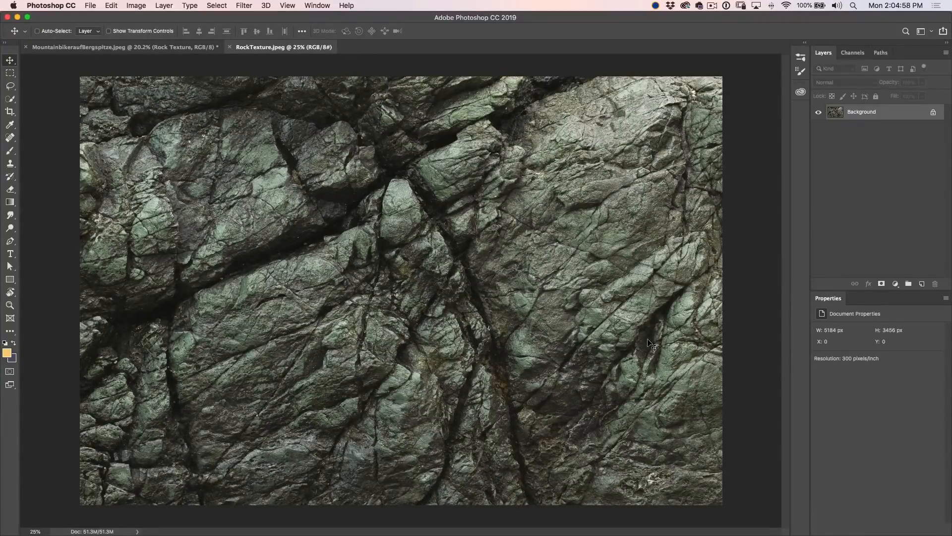
key("cmd+shift+u")
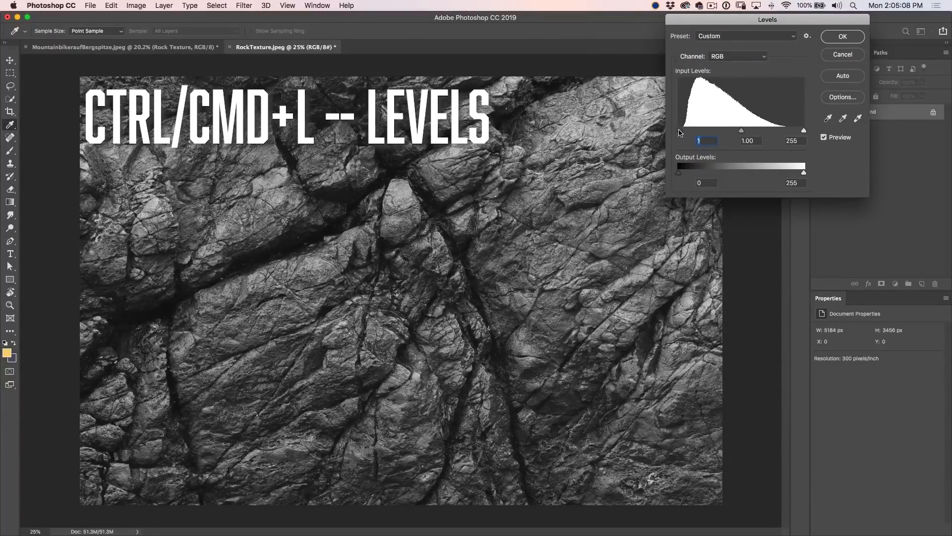
- Apply Levels with black input 51, white 92 and midtone 2.66 for stark black-and-white cracks
left_click_drag(699, 130, 704, 130)
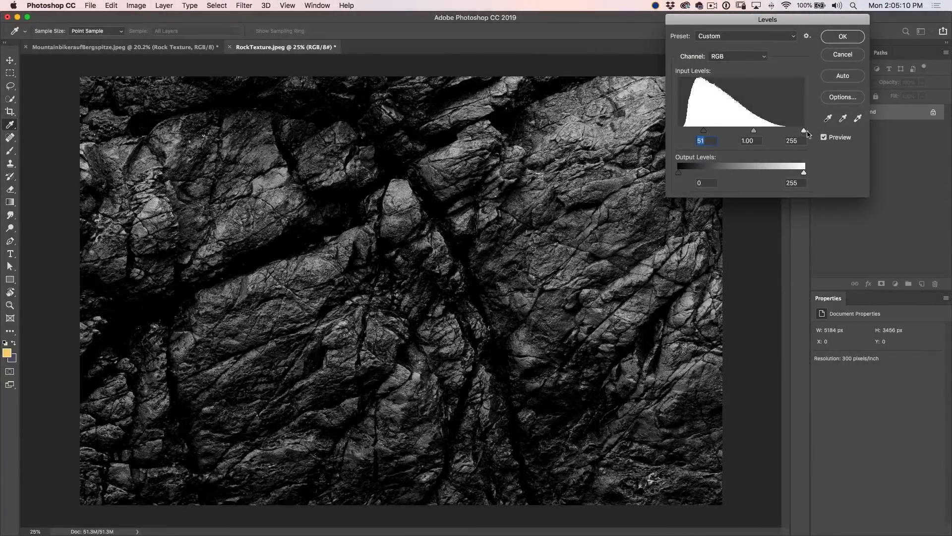
left_click_drag(805, 130, 776, 130)
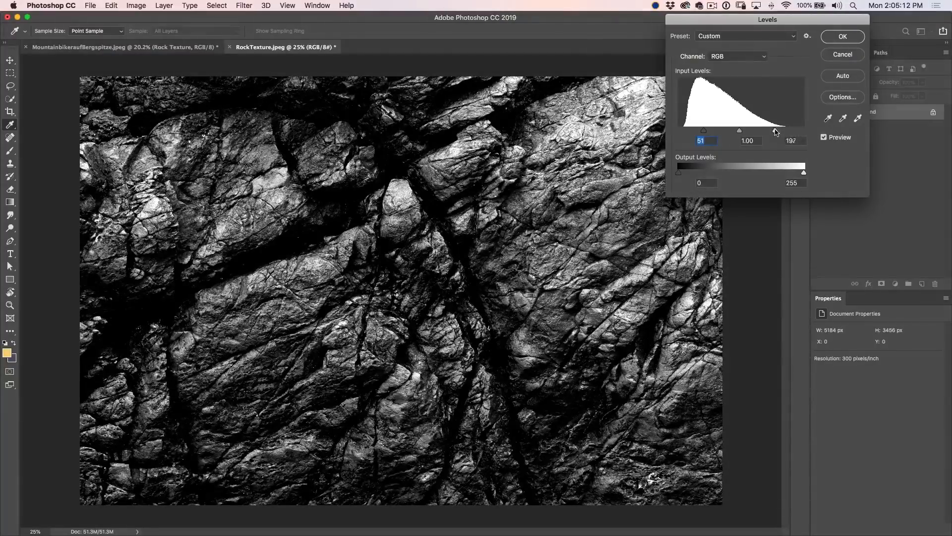
left_click_drag(775, 130, 726, 130)
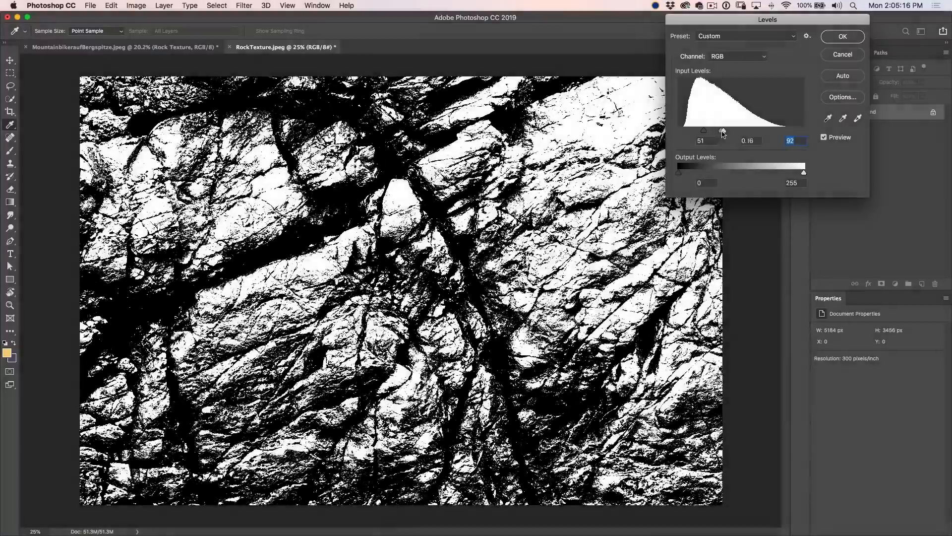
left_click_drag(703, 131, 723, 131)
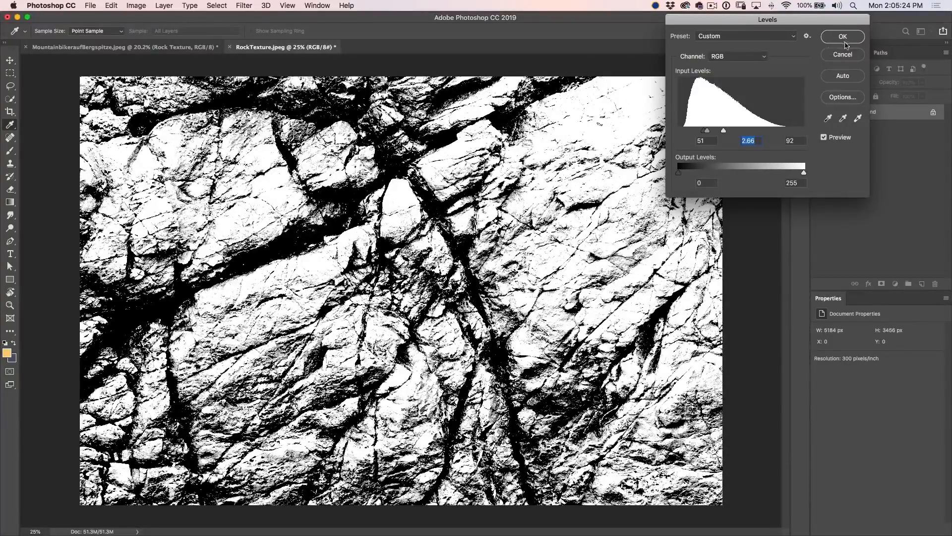
left_click(842, 36)
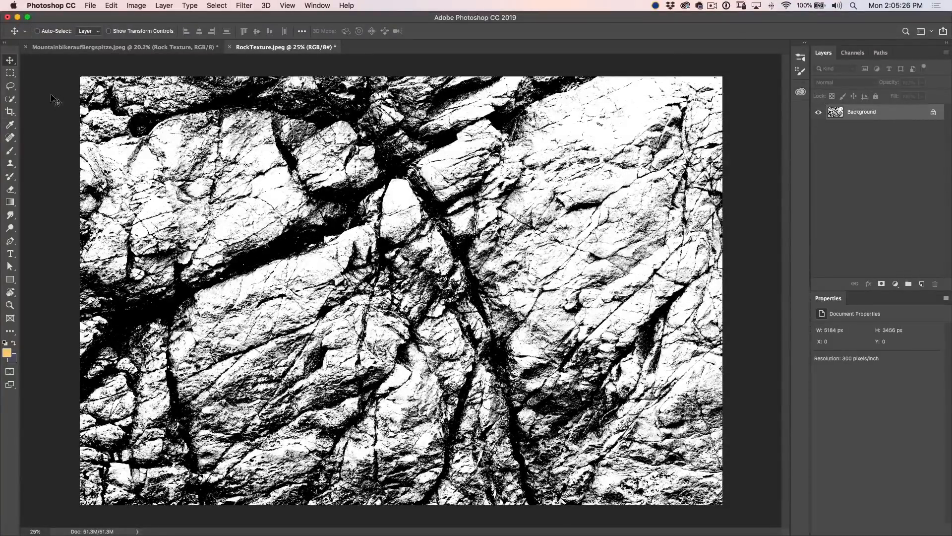
- Define a brush preset named rock from a rectangular selection of the texture
left_click(10, 73)
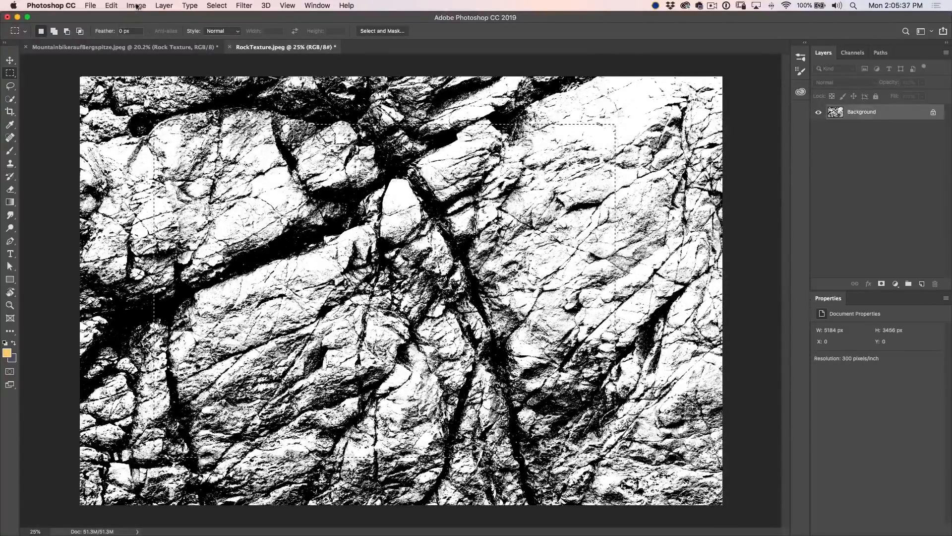
left_click(110, 6)
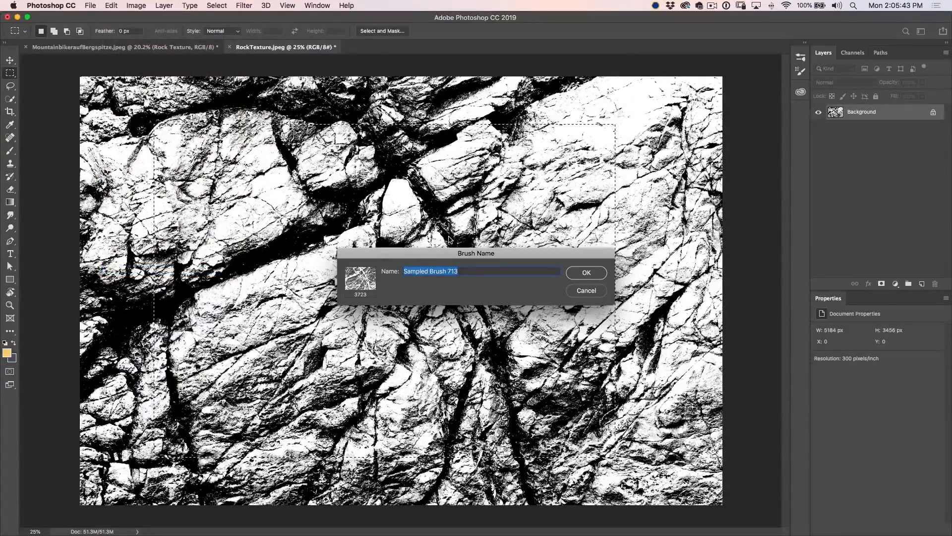
type("rock")
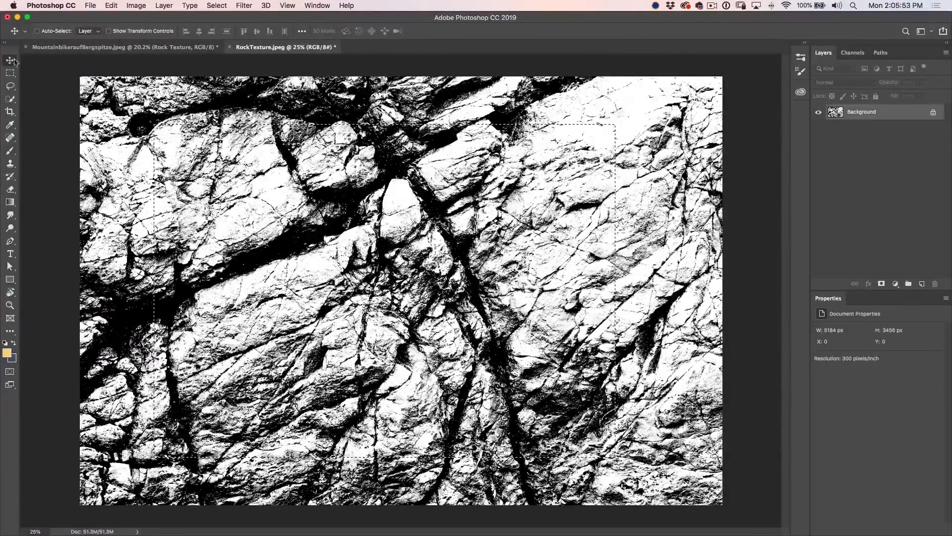
left_click(79, 47)
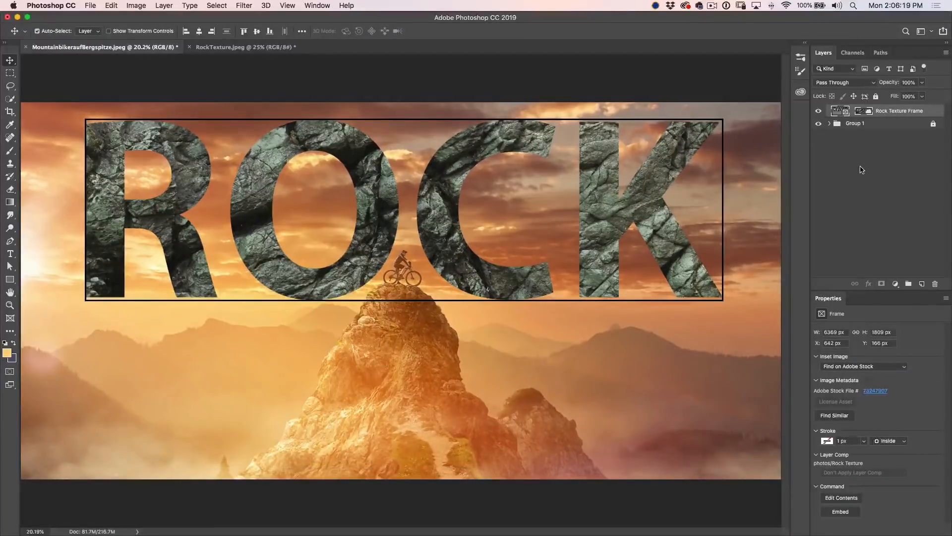
- Group the Rock Texture Frame with Cmd+G and rename the group rock
key("cmd+g")
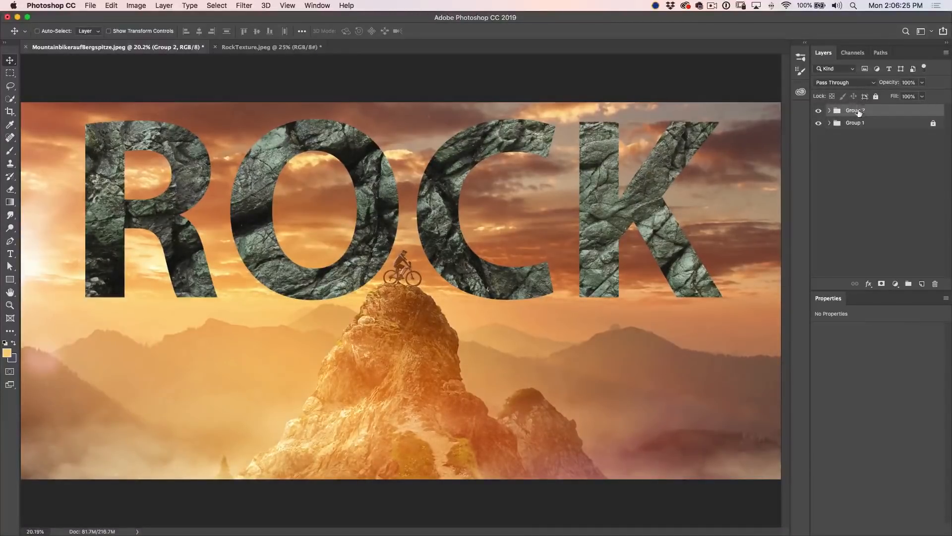
double_click(854, 110)
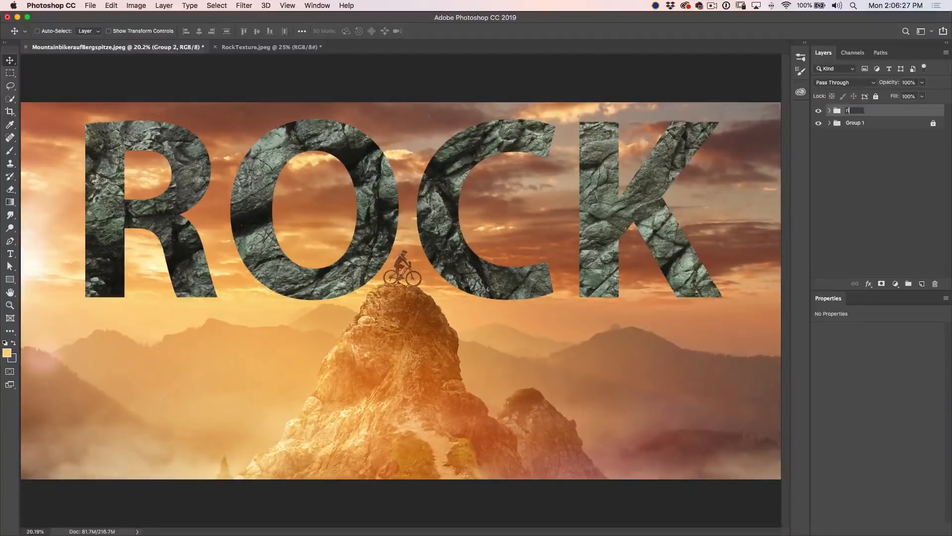
type("rock")
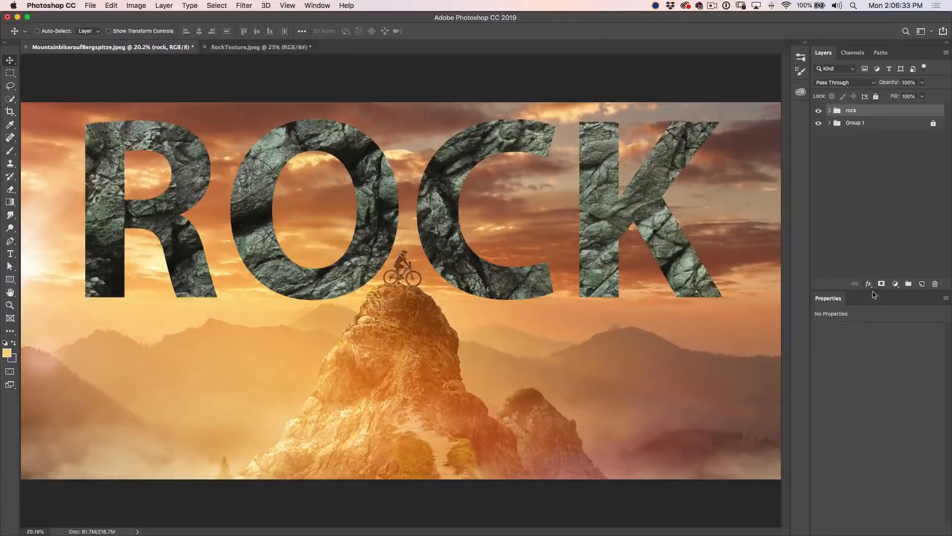
left_click(869, 284)
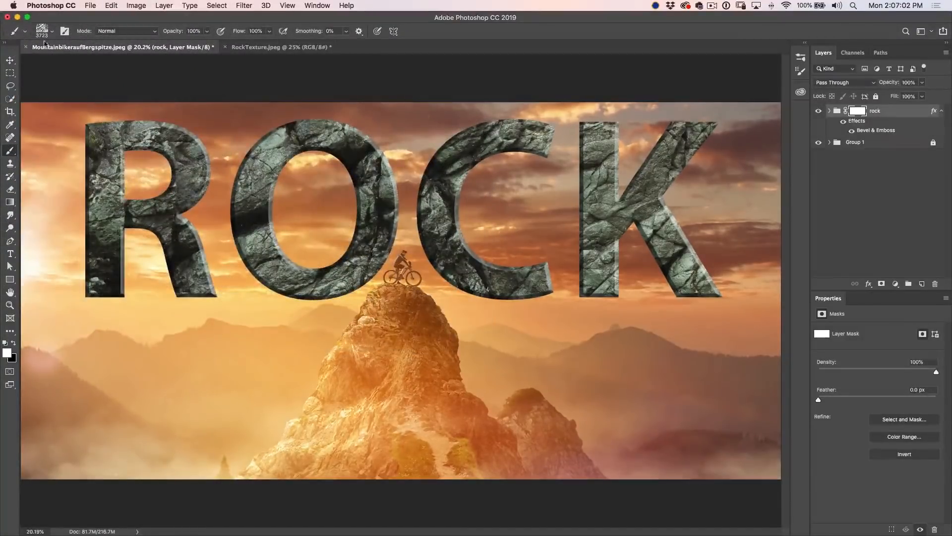
- Paint black with the rock brush on the group's mask to chip the letter edges
left_click(43, 31)
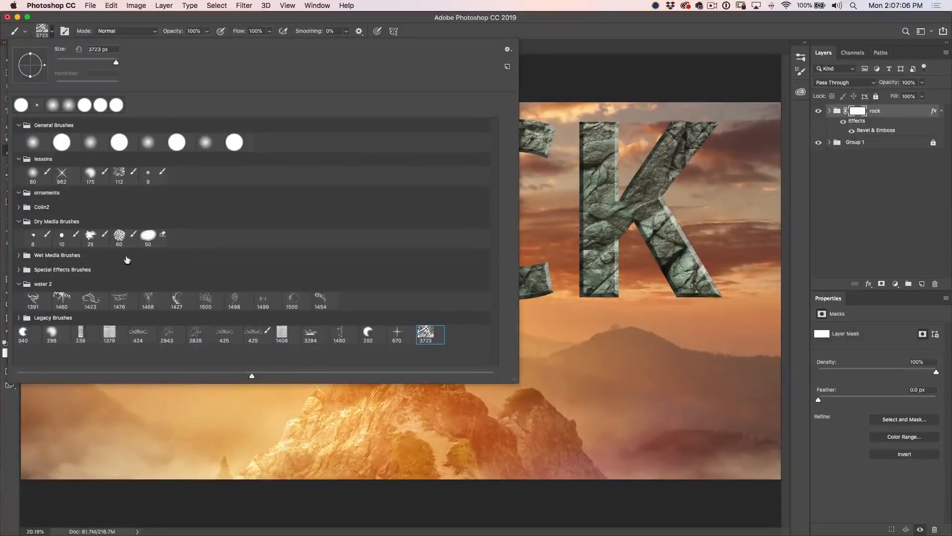
left_click(90, 236)
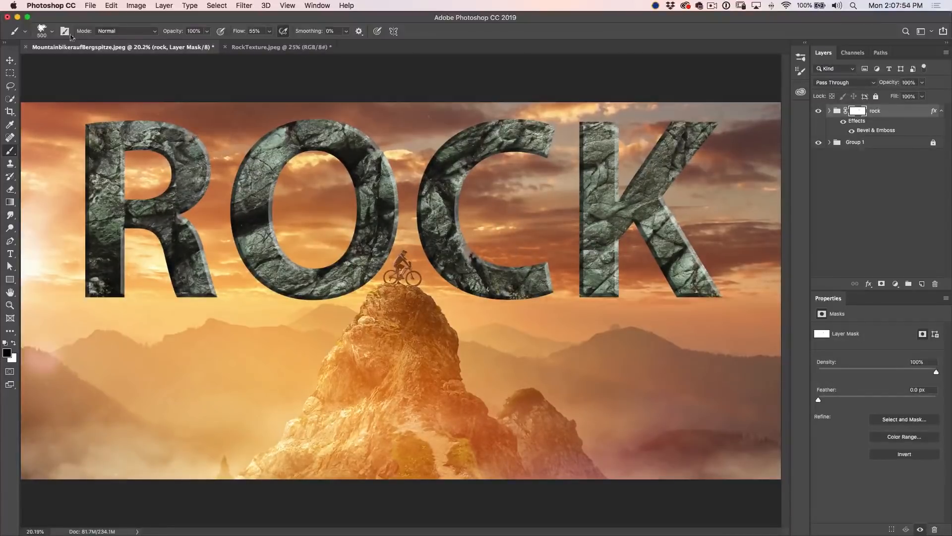
left_click(56, 30)
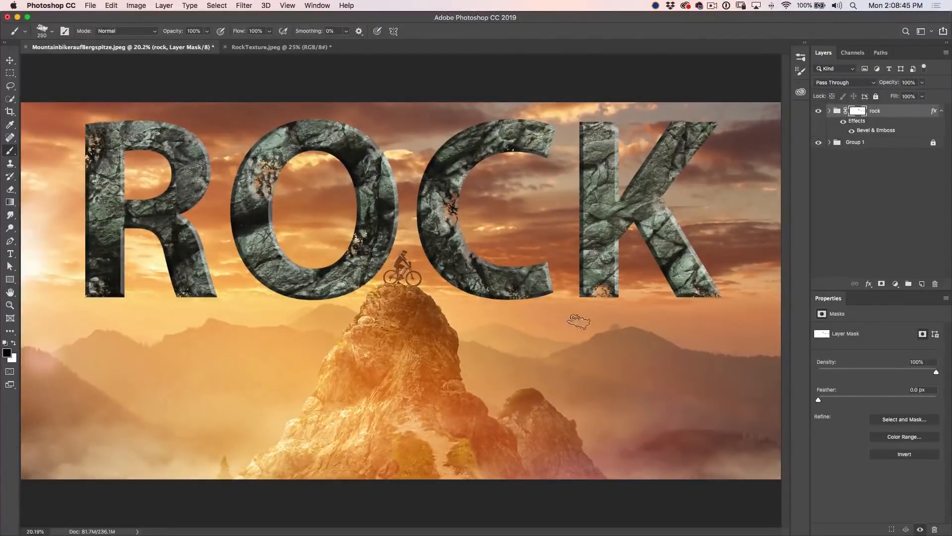
- Select the rock group itself and duplicate it as rock copy with Cmd+J
key("cmd+j")
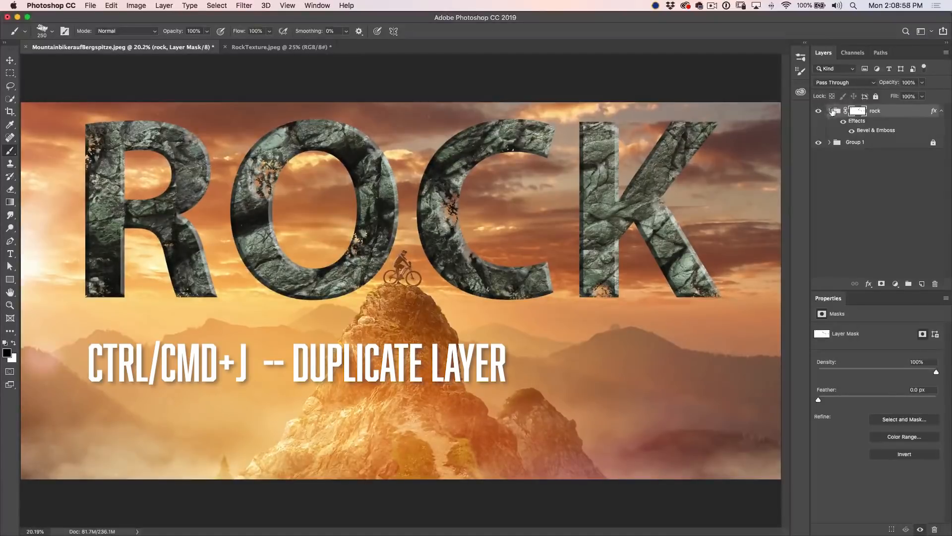
left_click(844, 111)
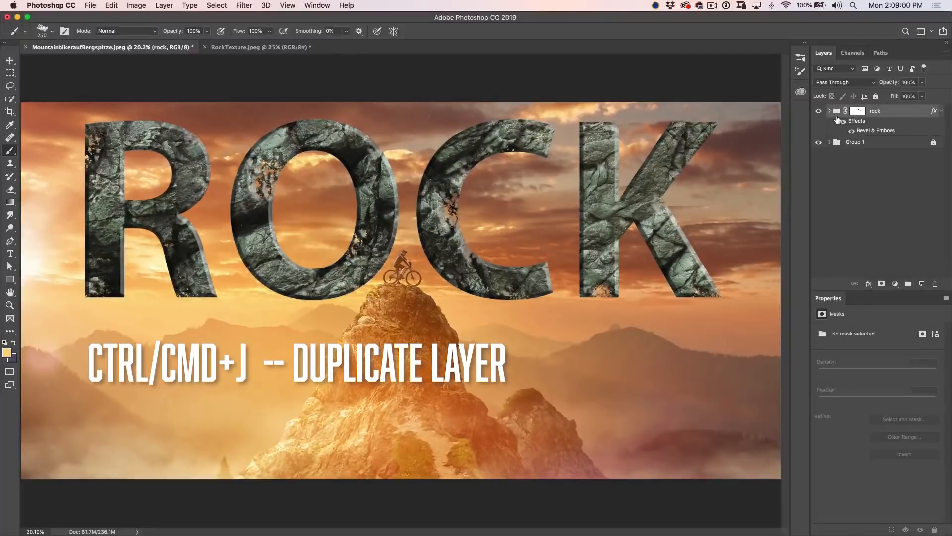
key("cmd+j")
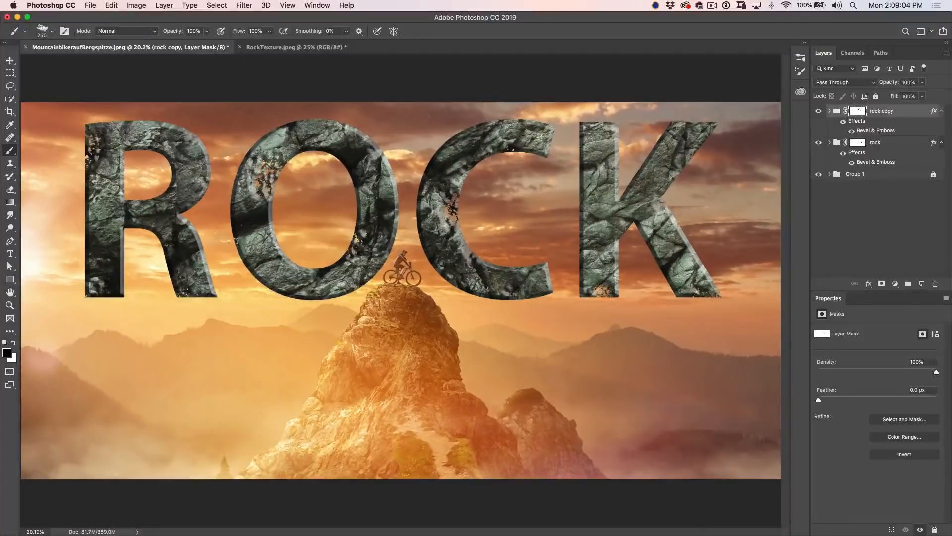
- Paint rock-brush texture on the rock copy mask, then select both groups to transform ROCK over the peak
left_click(52, 31)
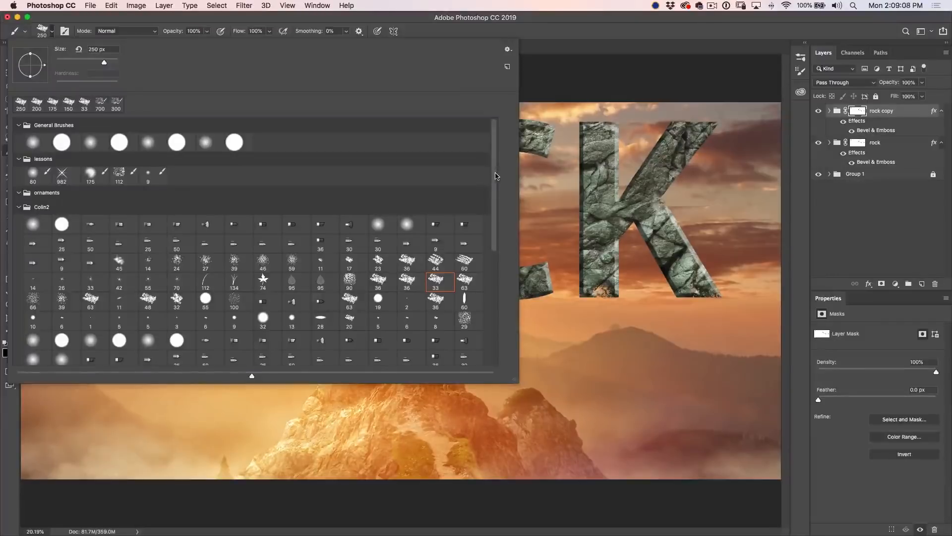
scroll("down", 3)
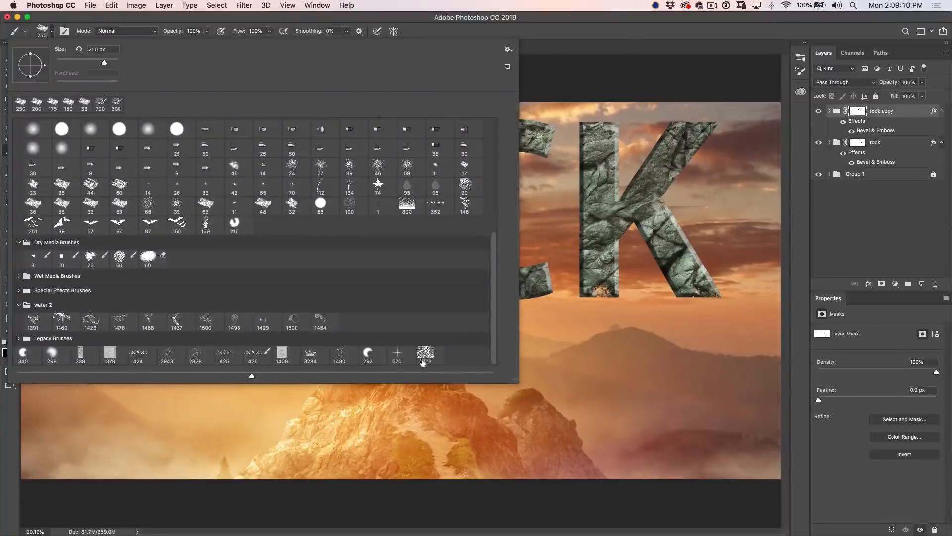
left_click(426, 355)
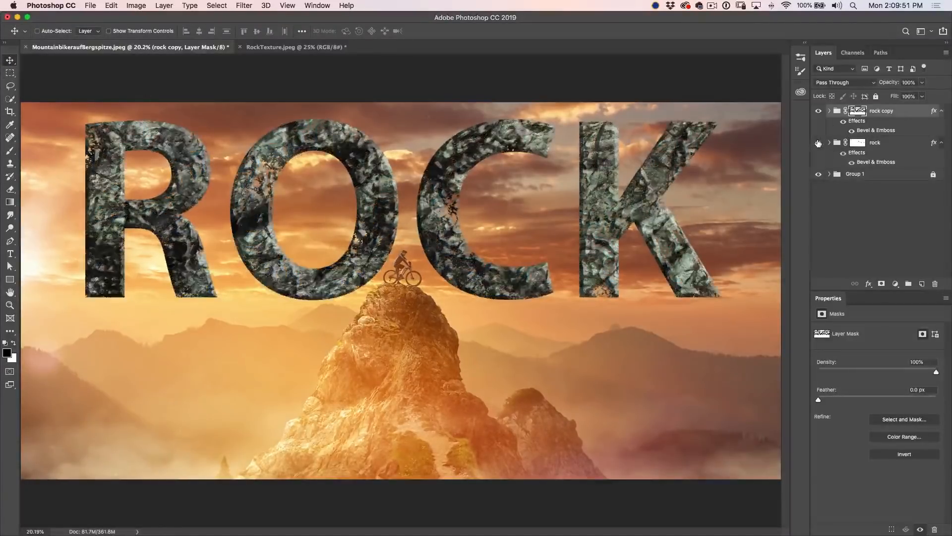
left_click(818, 111)
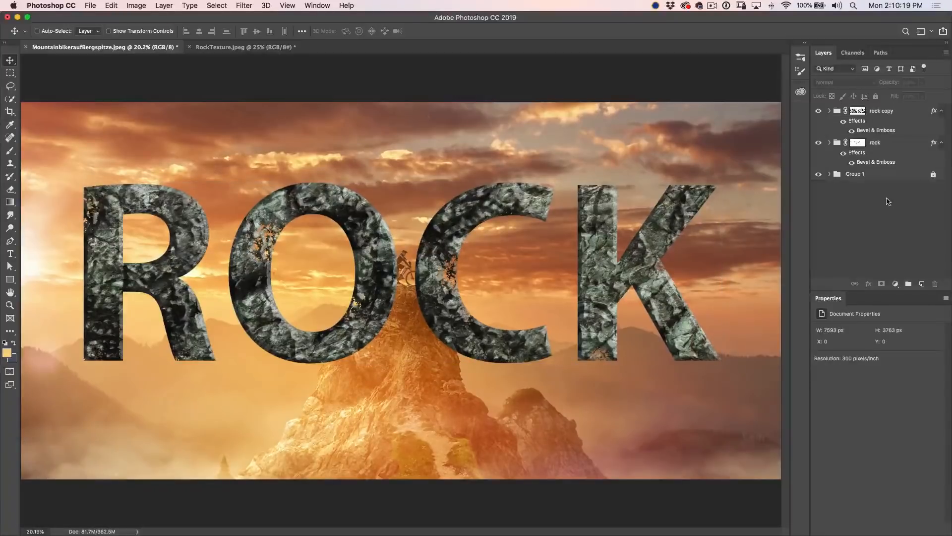
- Select Layer 1, check the peak-and-rider cutout against the hidden background, then move it above both rock groups
left_click(829, 175)
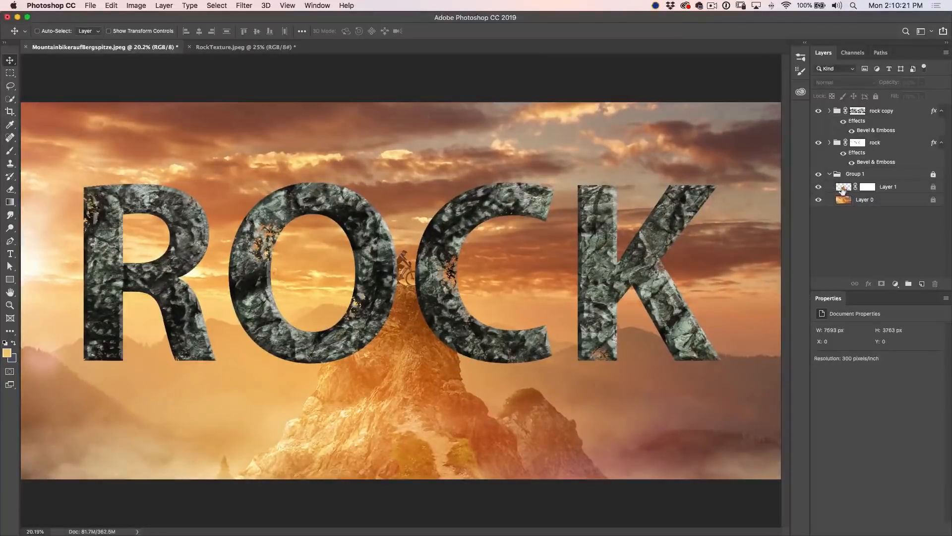
left_click(887, 186)
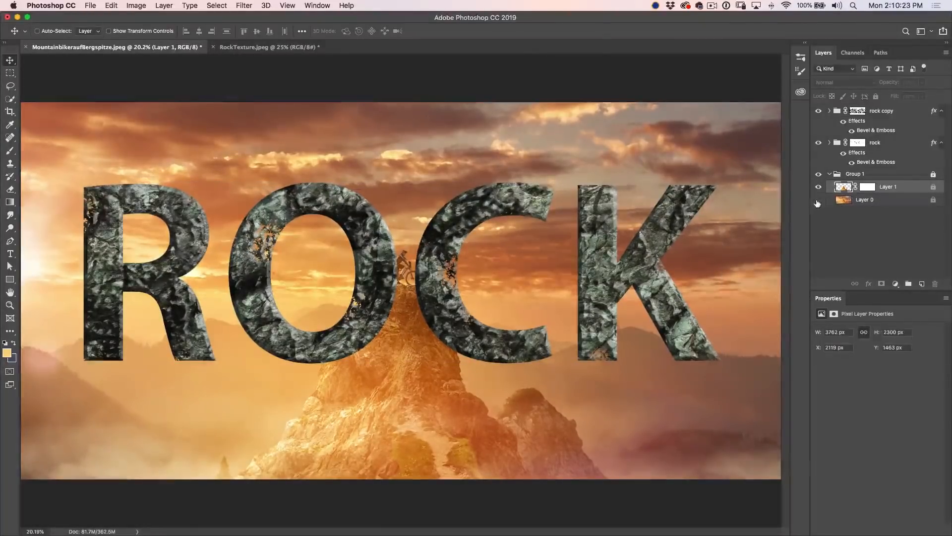
left_click(818, 201)
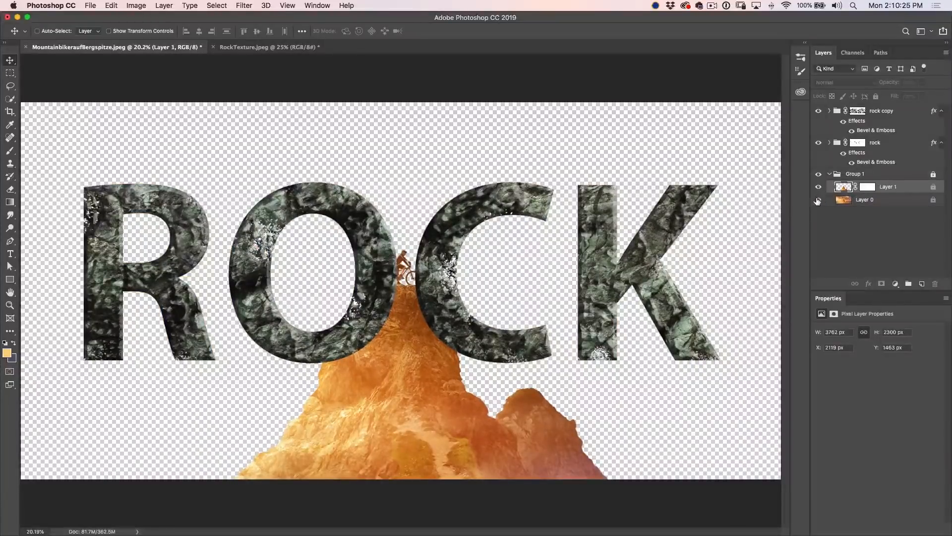
left_click(818, 201)
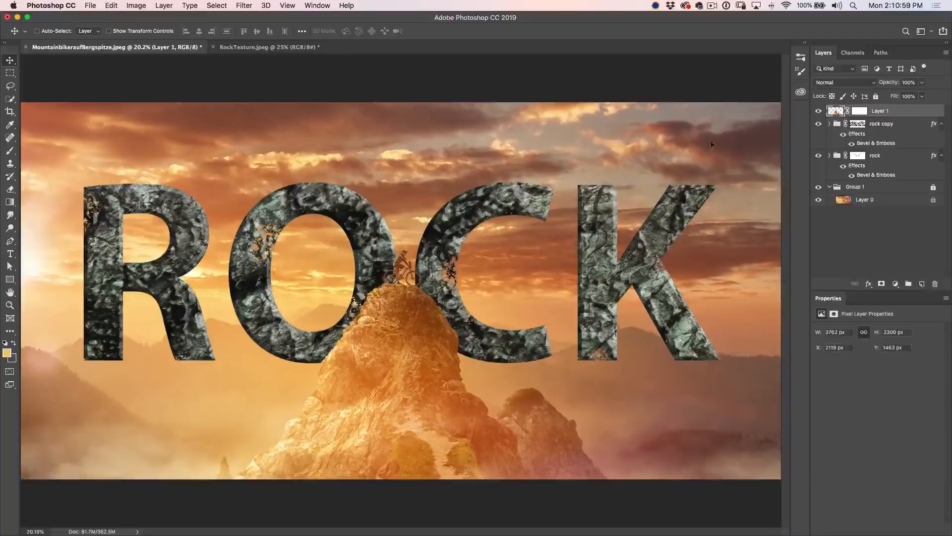
left_click(859, 123)
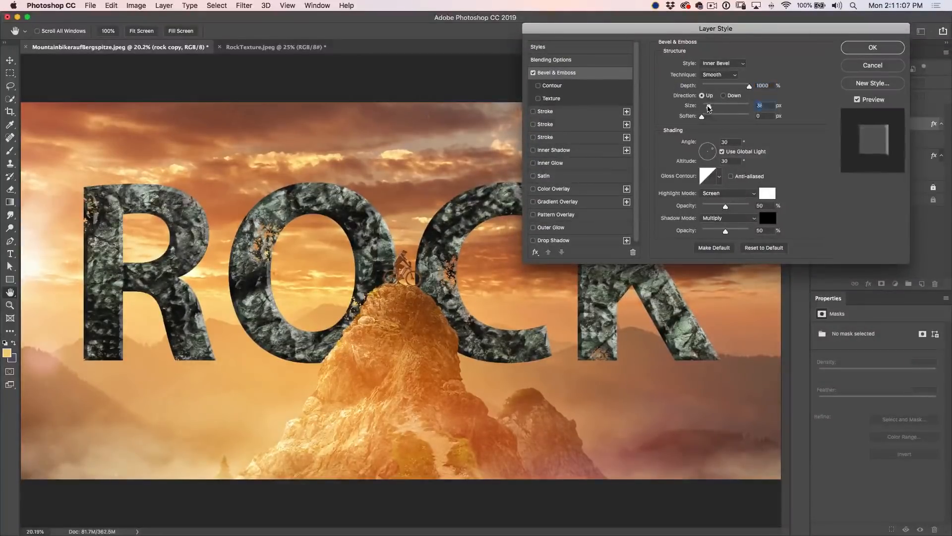
- Shrink the copy's bevel to about 7 px and give it the jagged peak gloss contour
left_click_drag(729, 112, 706, 112)
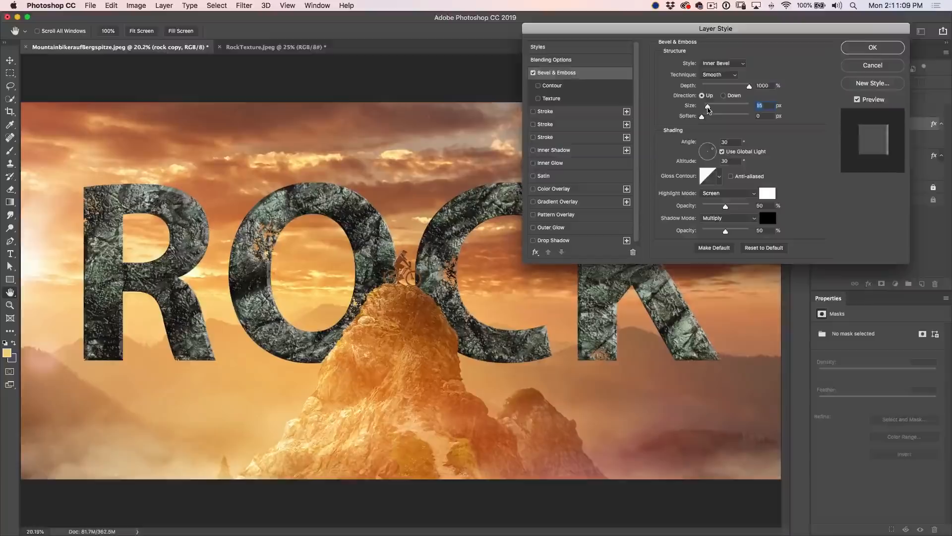
left_click_drag(732, 113, 704, 113)
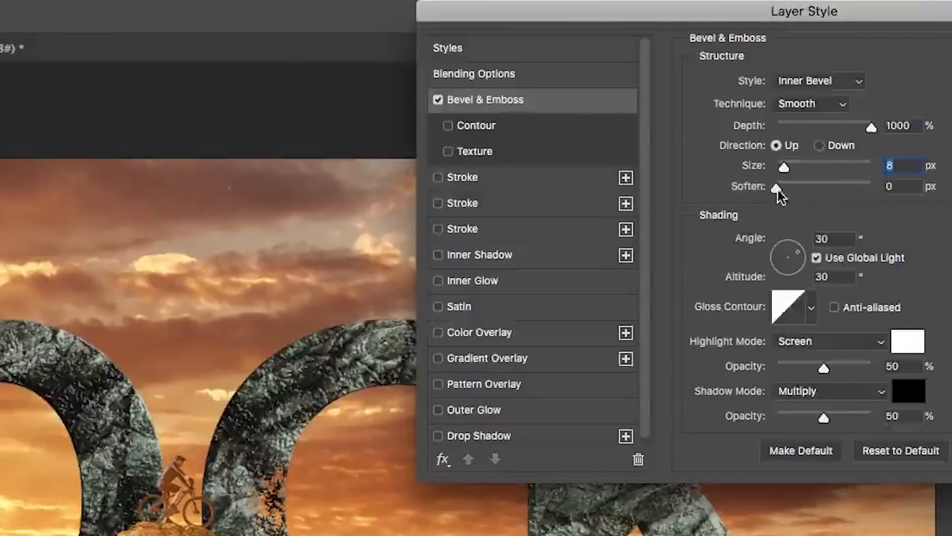
mouse_move(813, 312)
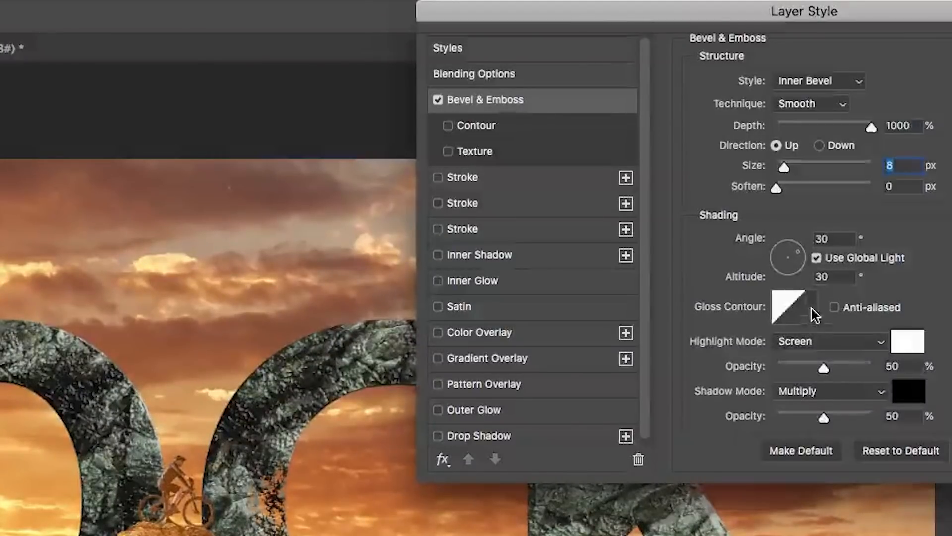
left_click(800, 306)
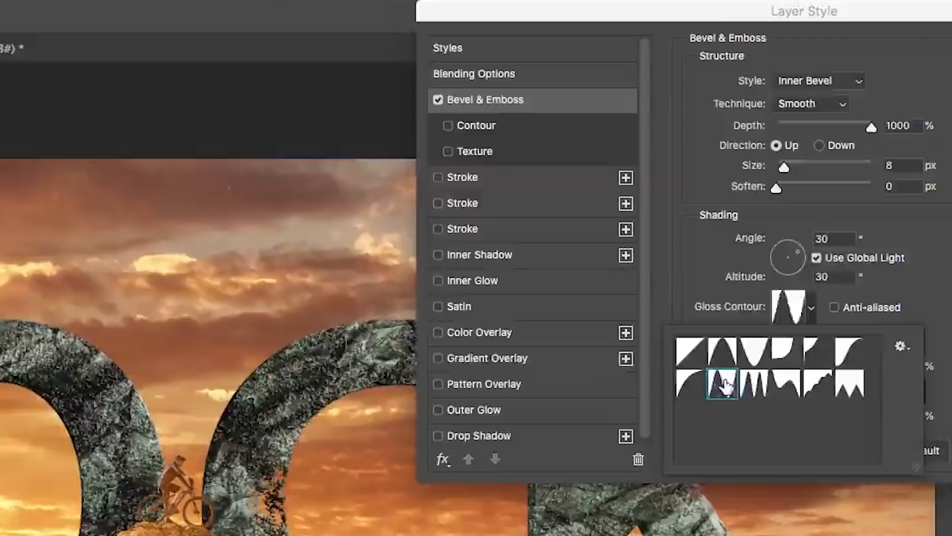
left_click(750, 381)
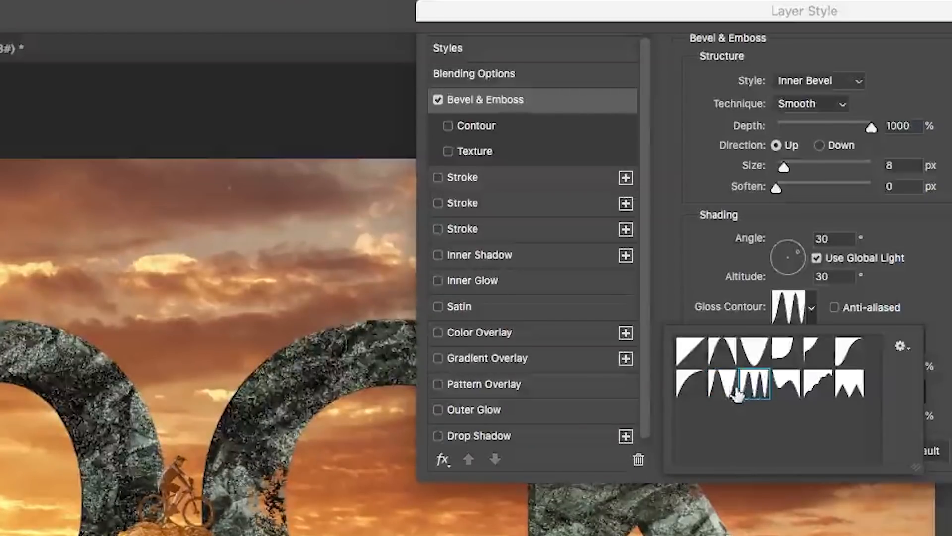
left_click(718, 381)
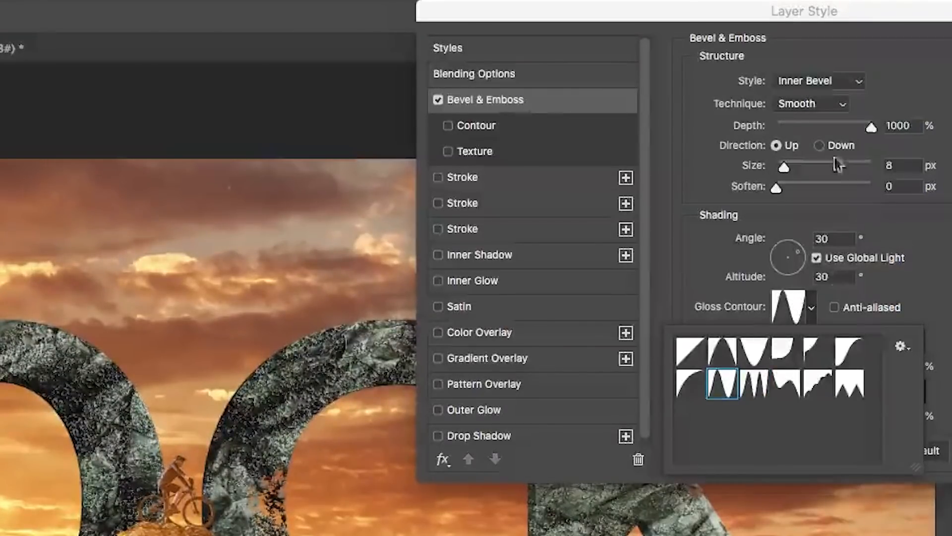
left_click_drag(783, 166, 820, 166)
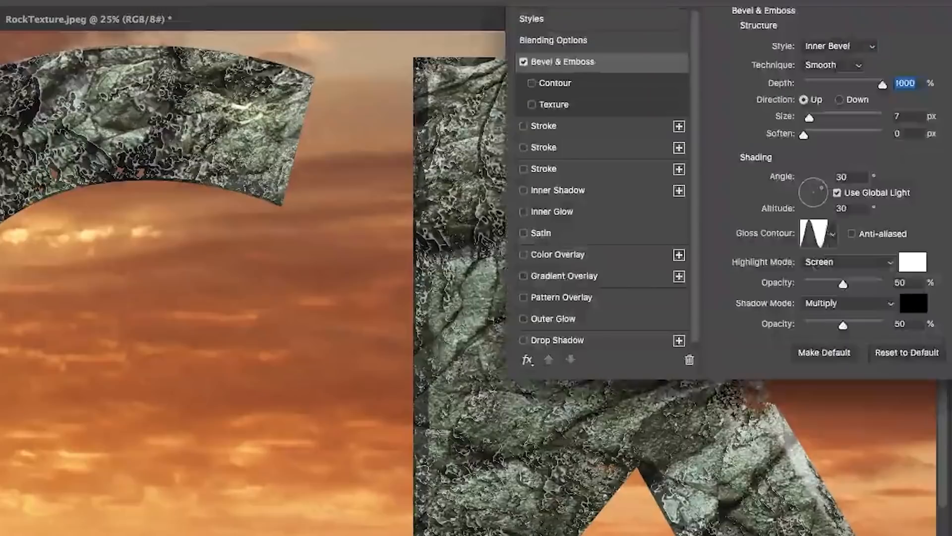
- Enable the Contour sub-option under the copy's Bevel & Emboss
left_click(832, 233)
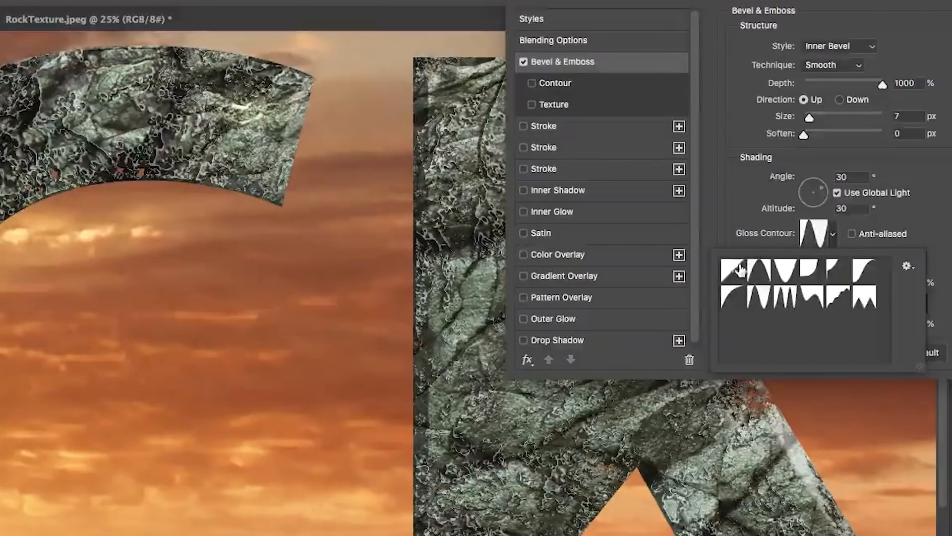
left_click(733, 278)
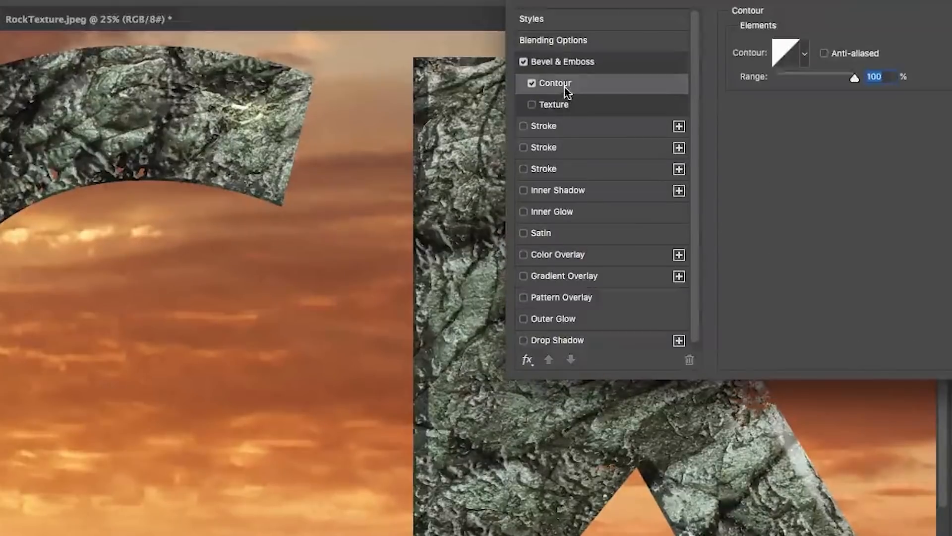
- Give the contour a jagged anti-aliased preset and confirm the layer style with OK
left_click(785, 54)
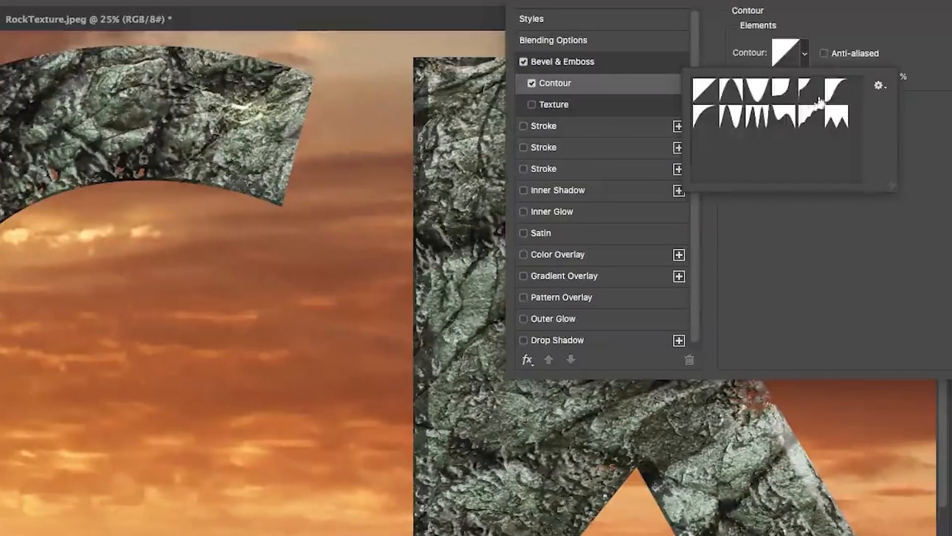
left_click(825, 53)
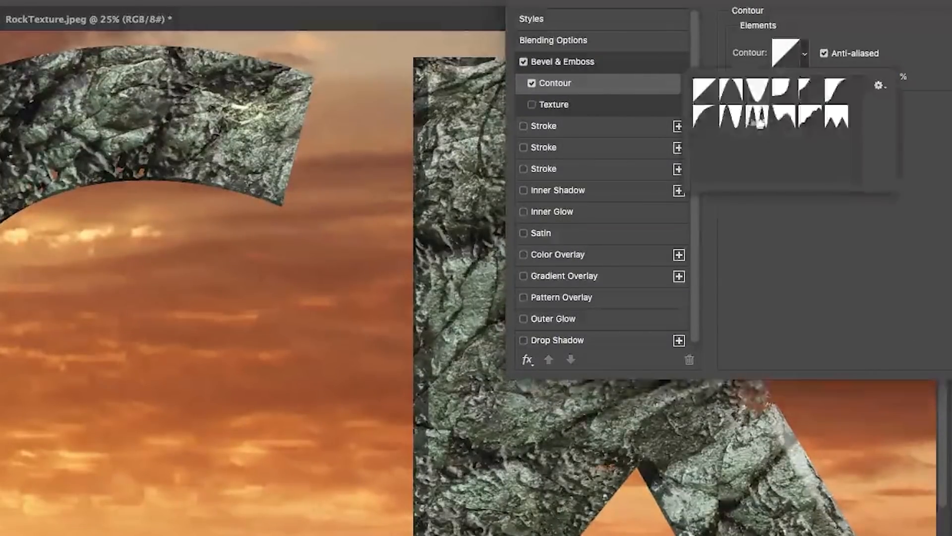
left_click(755, 116)
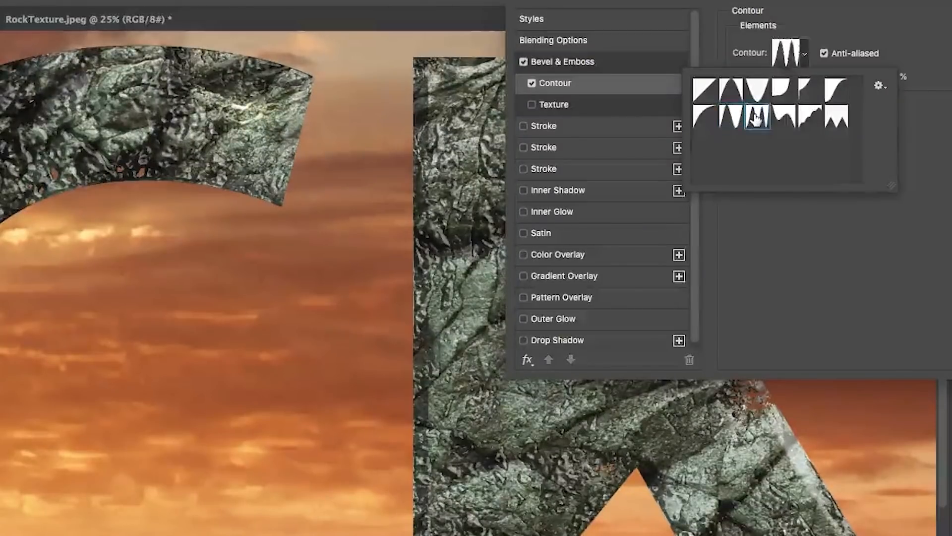
left_click(802, 117)
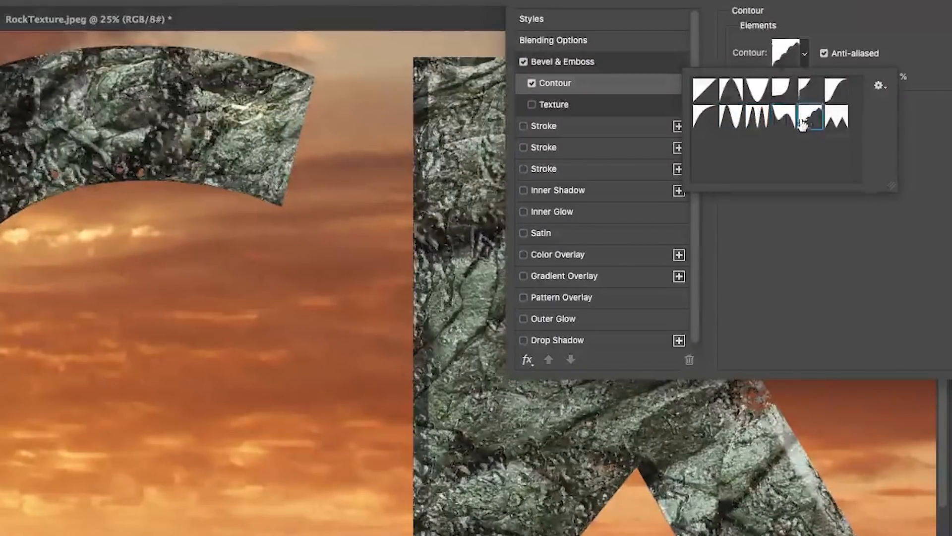
left_click(807, 117)
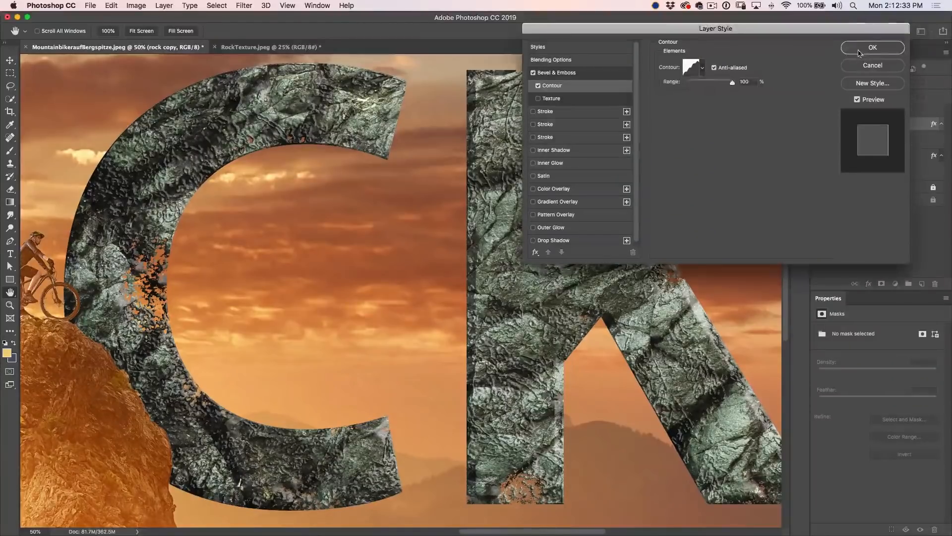
left_click(873, 48)
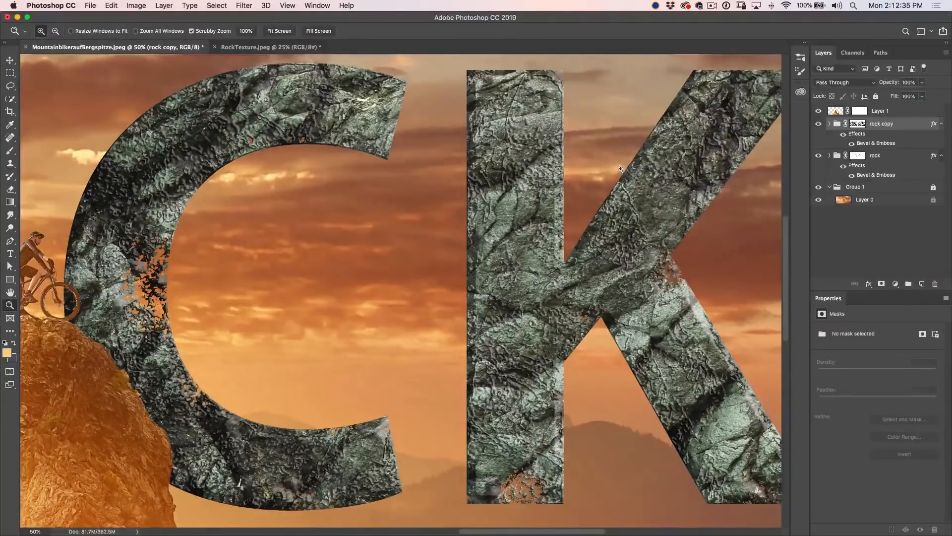
left_click(286, 6)
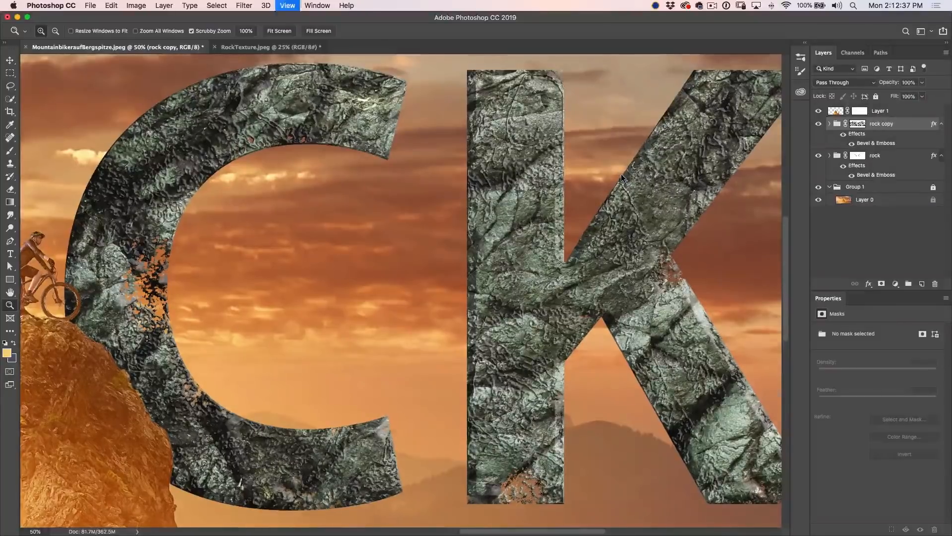